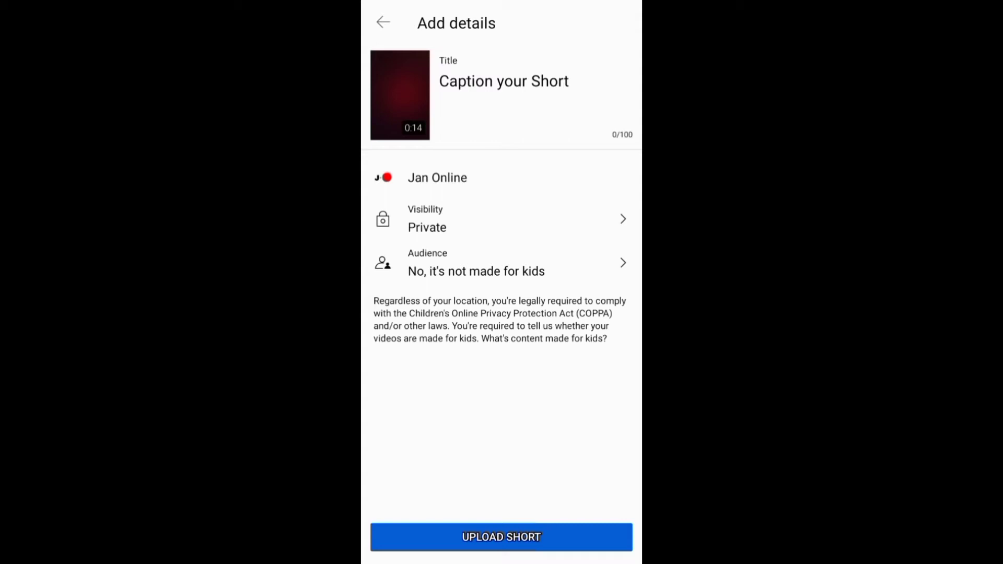
Upload the Short and view the private 'How to...' entry in Studio's Shorts list
left_click(501, 536)
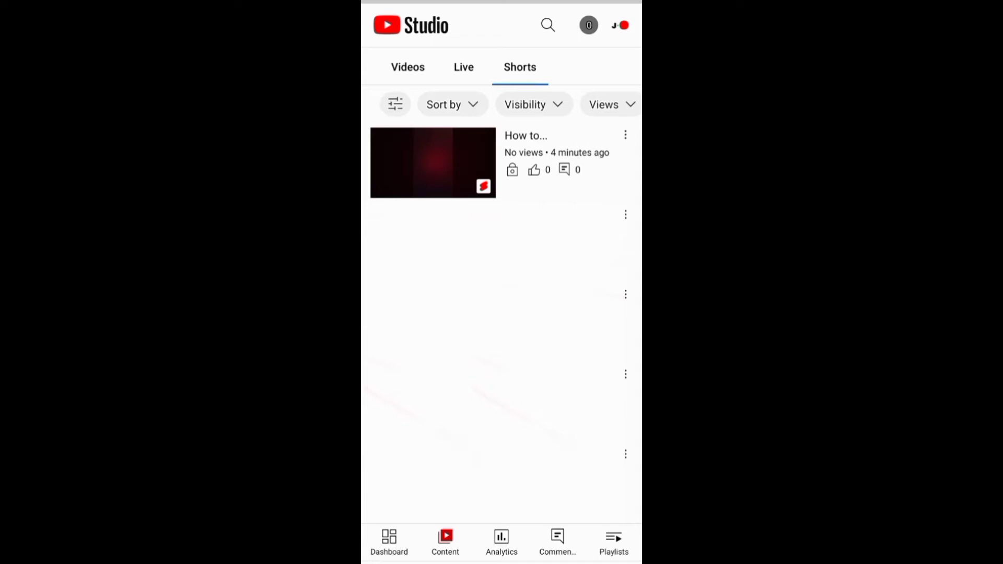
Edit the 'How to...' Short and add the description 'This video is about... #howto'
left_click(626, 134)
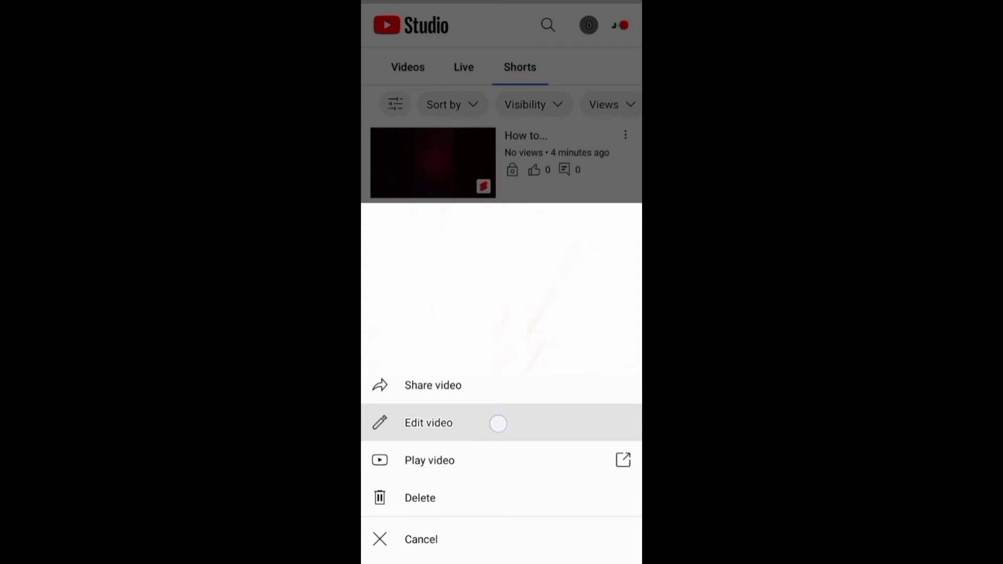
left_click(428, 422)
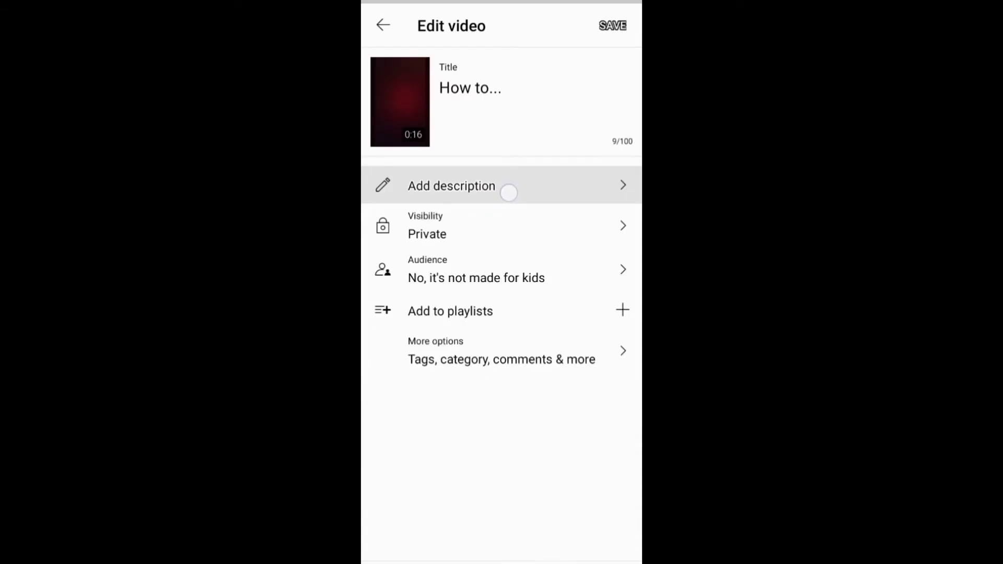
left_click(451, 185)
type("This video is about...")
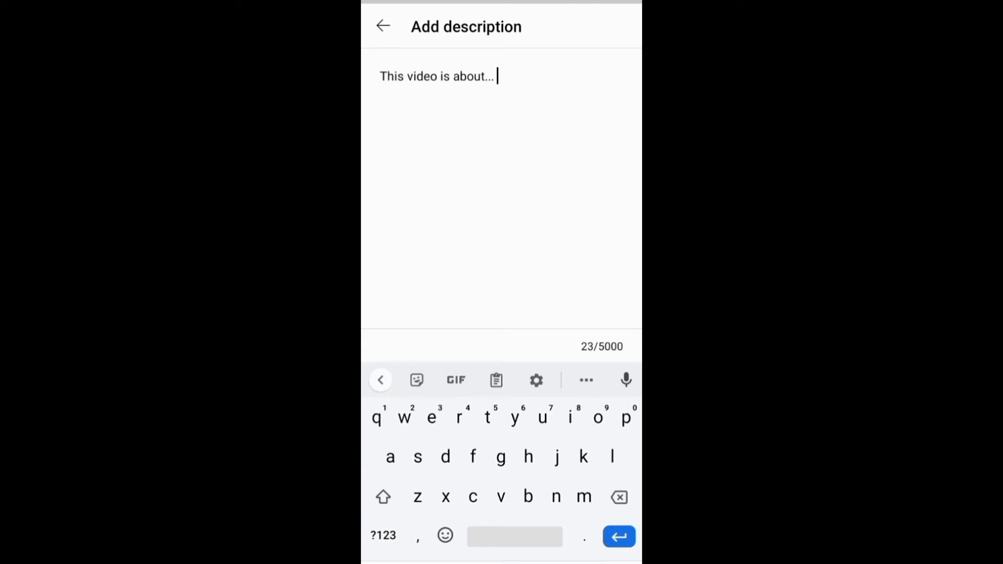
type("#")
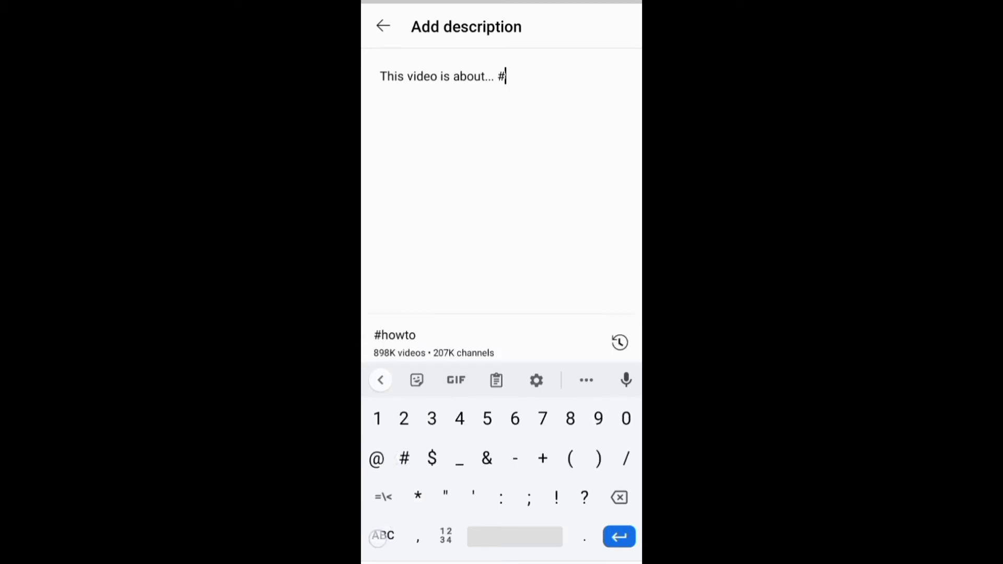
type("howto")
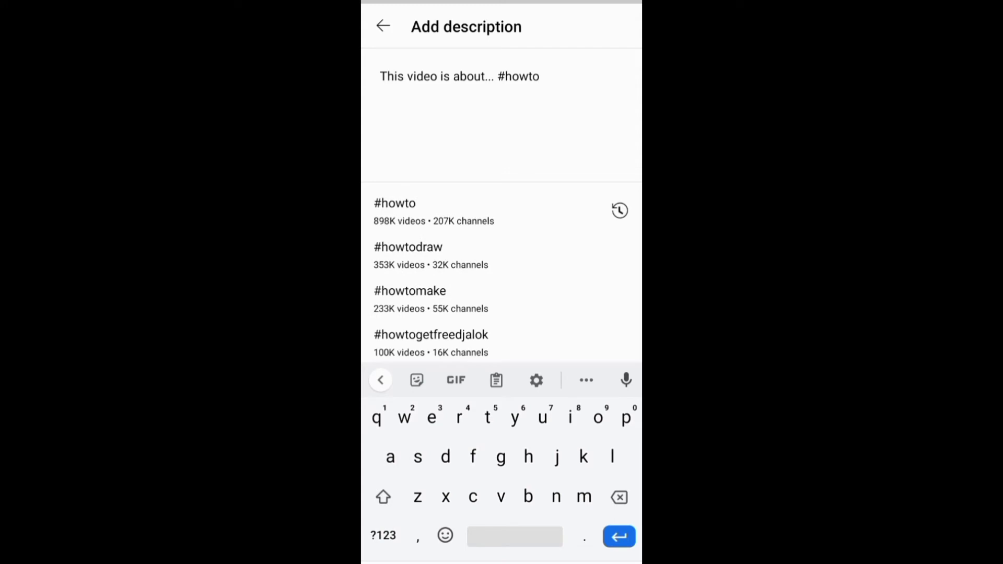
left_click(382, 26)
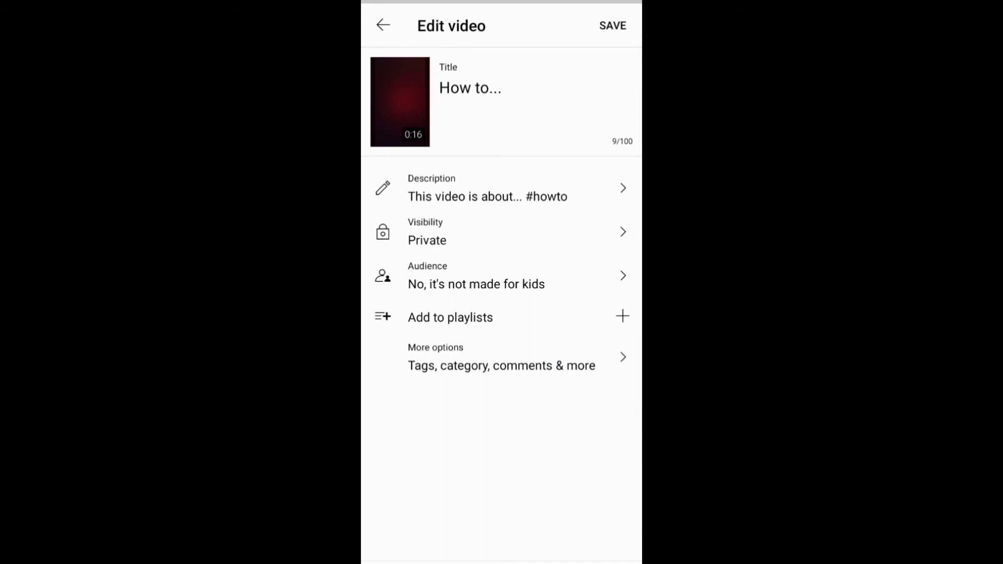
Save the Short's new description, then open the Studio dashboard in the browser
left_click(612, 26)
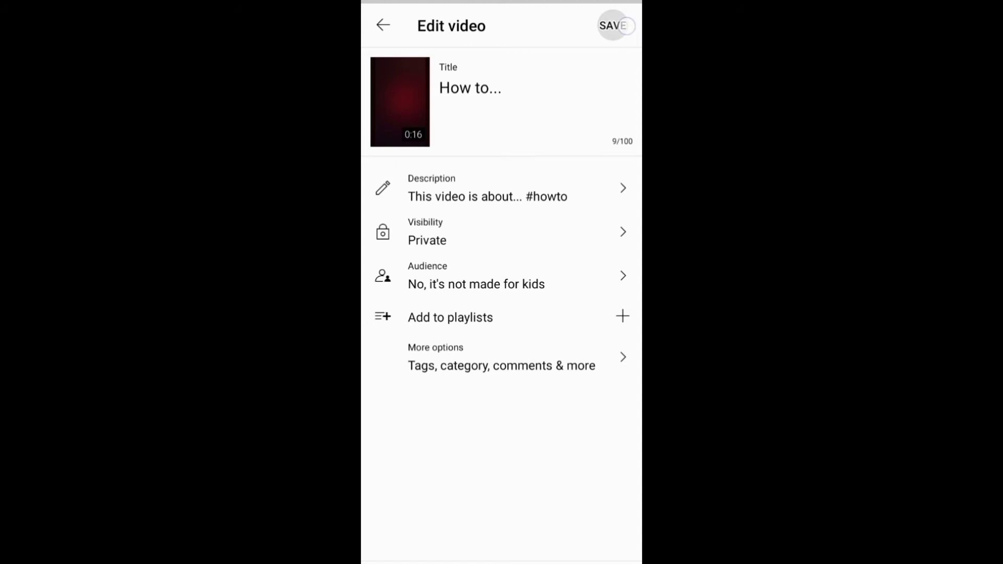
left_click(614, 26)
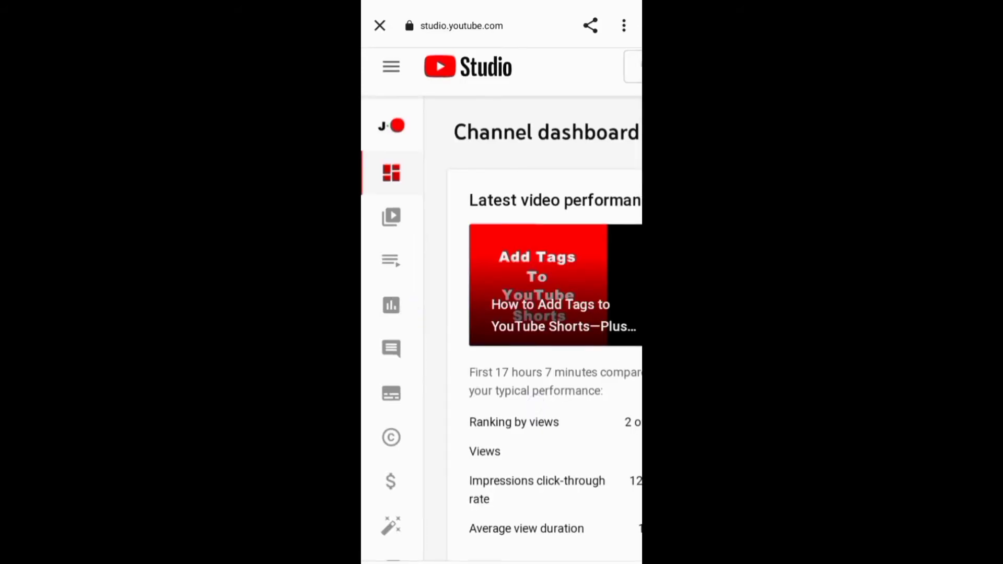
In Content, scroll to the 'How to...' video and open its details page
left_click(391, 217)
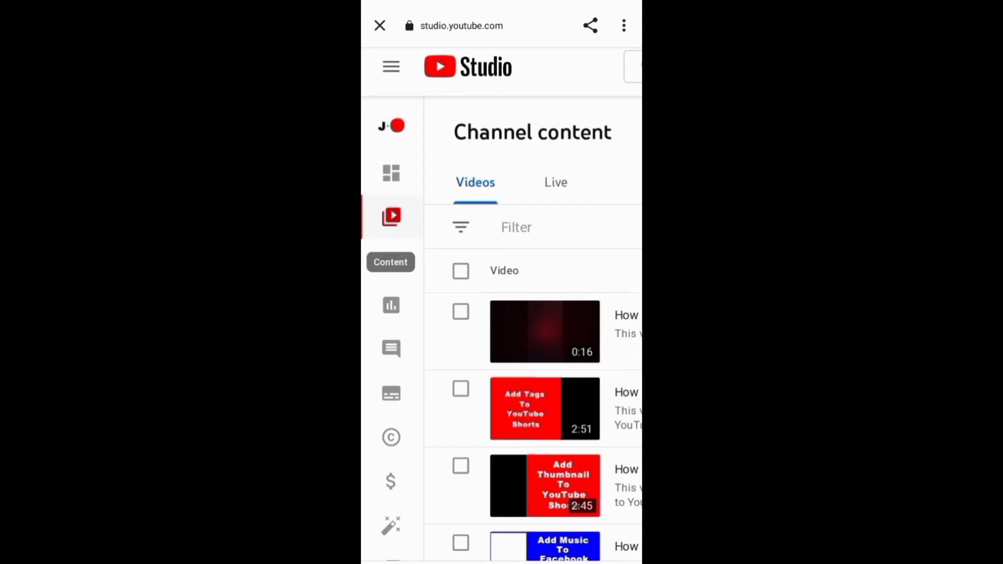
scroll("down", 3)
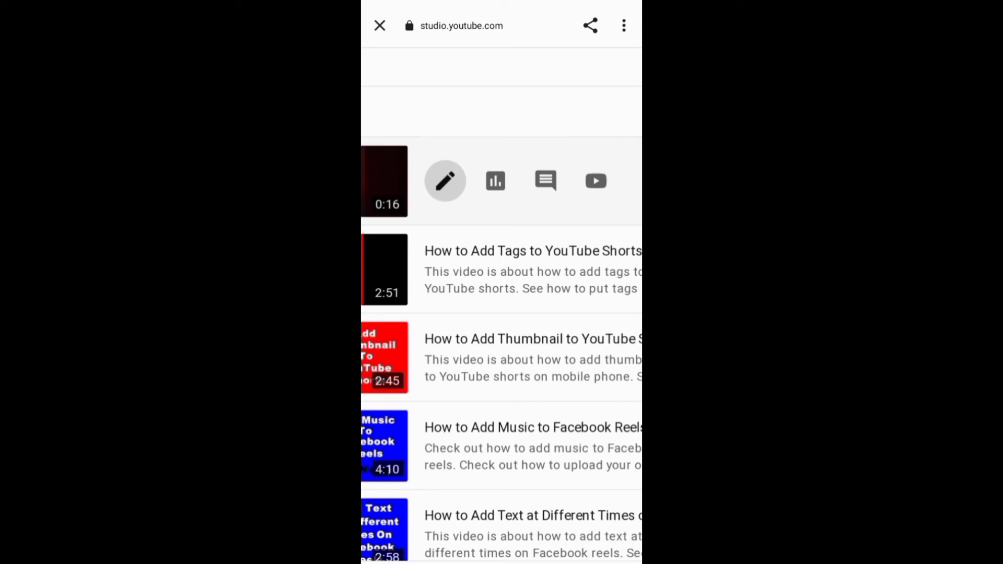
left_click(444, 180)
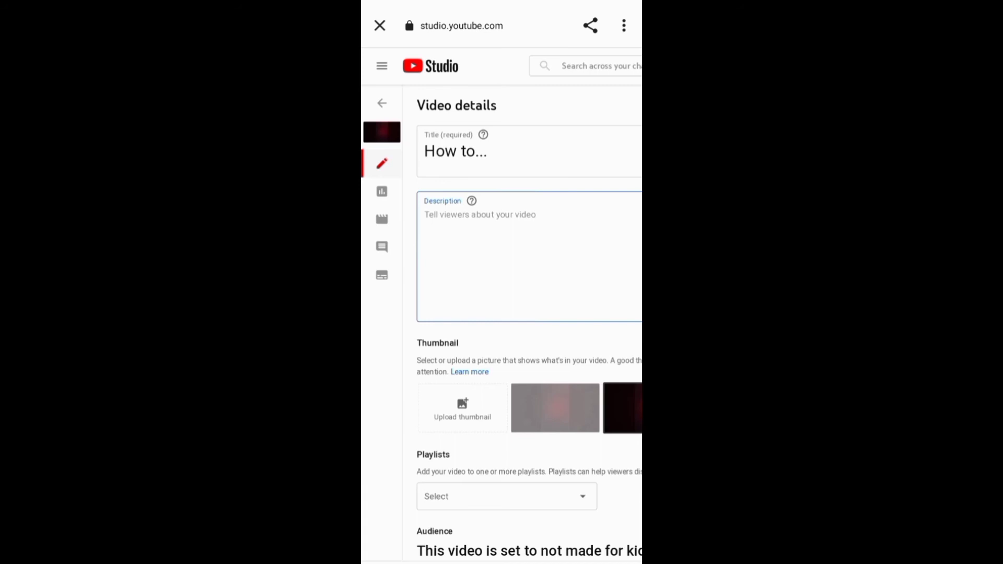
Enter 'This video is about... #howto' as the description and save the details
type("This video")
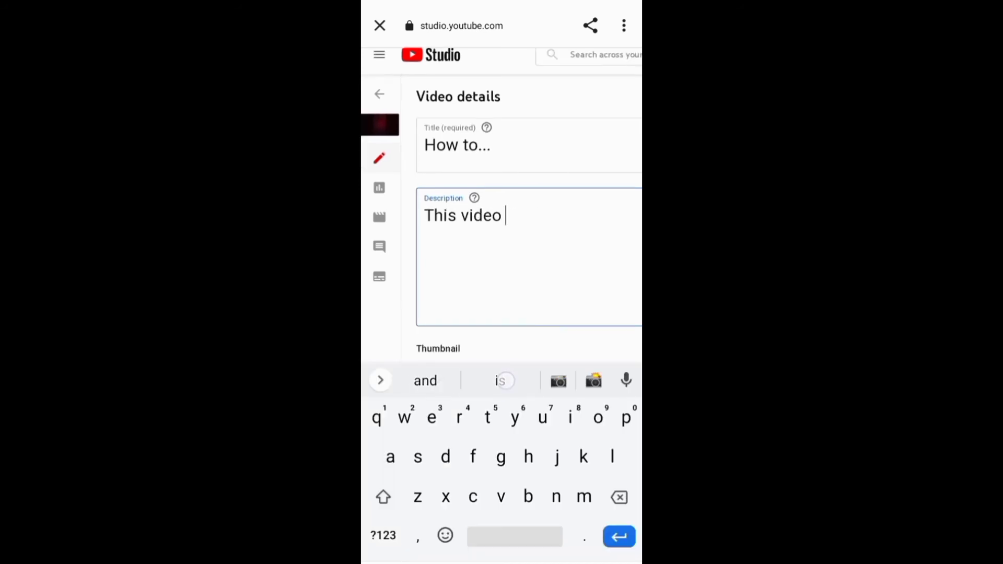
type("is about... #howto")
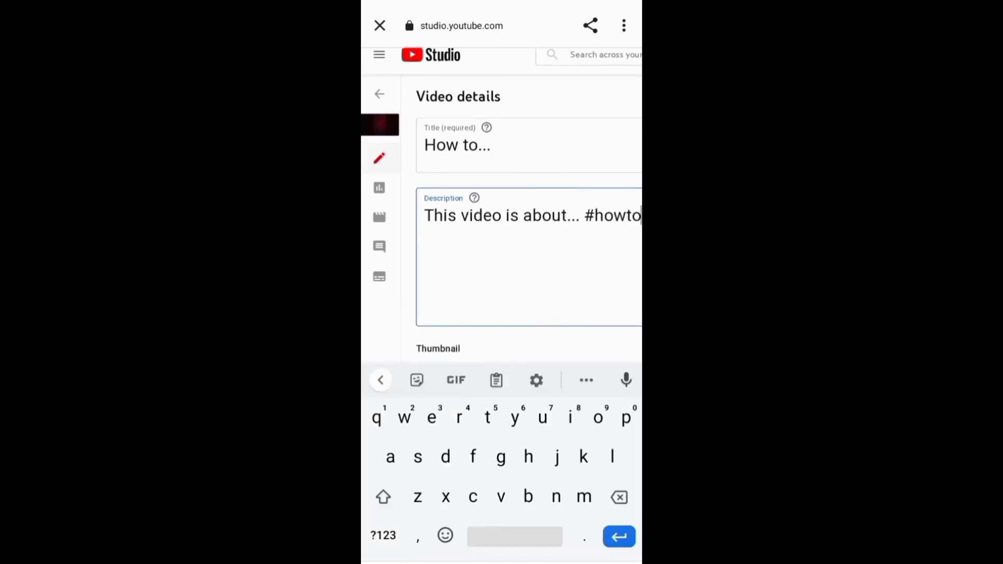
left_click(489, 111)
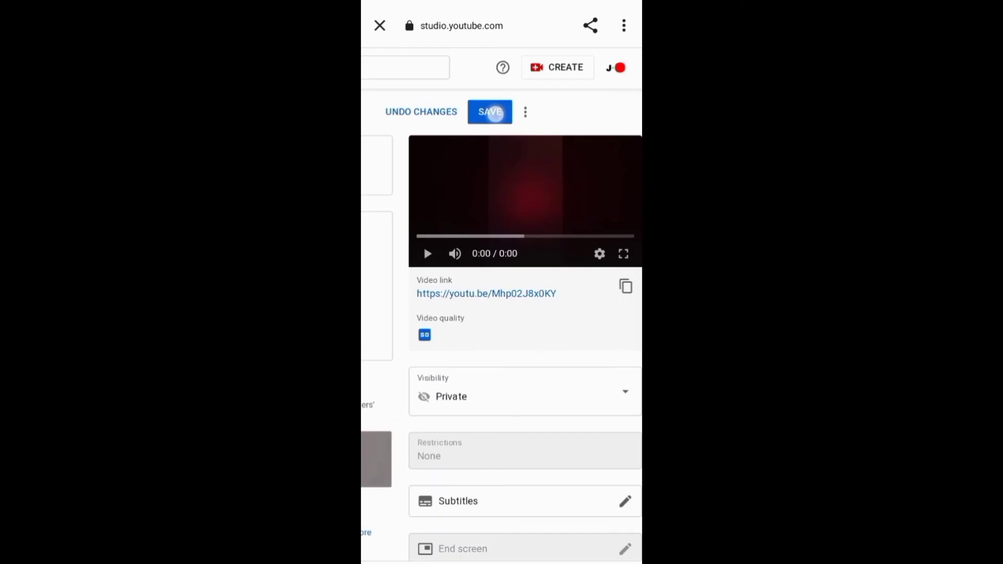
left_click(489, 111)
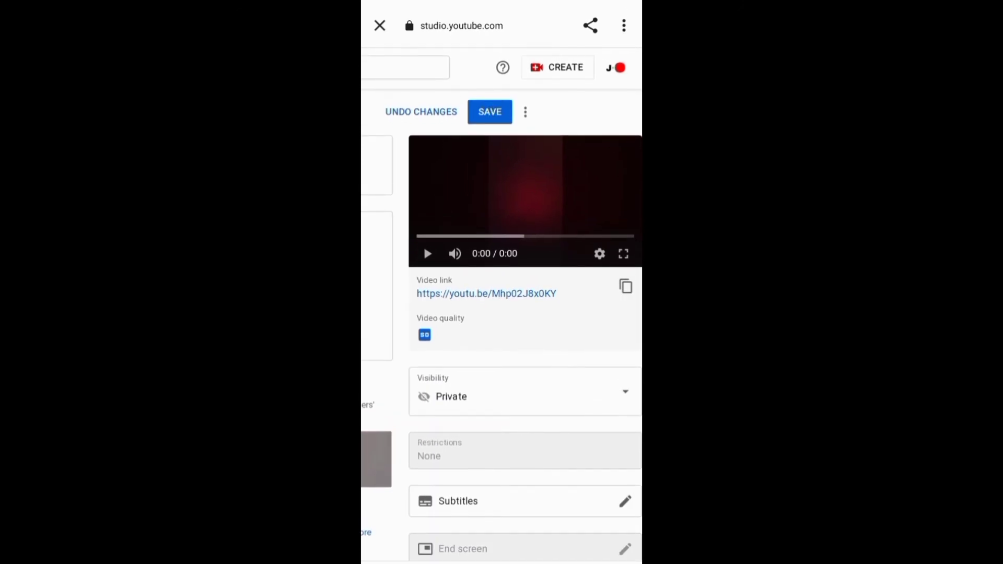